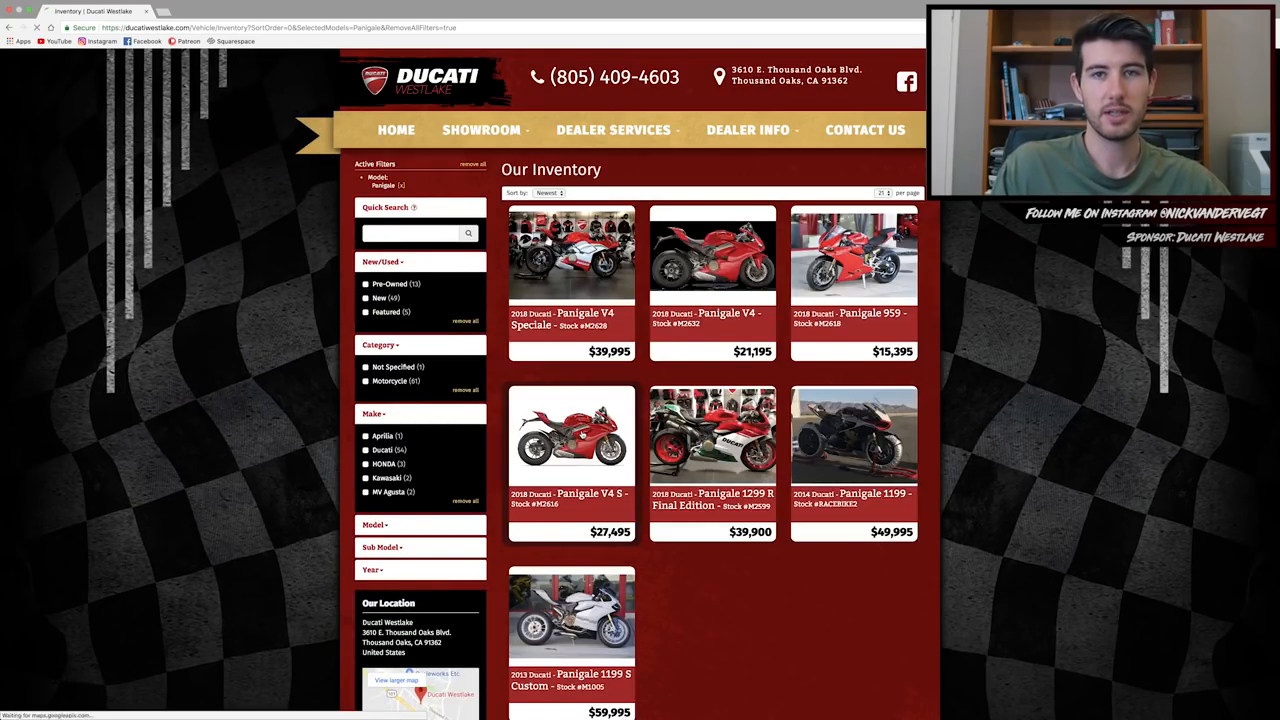
Open the 2018 Ducati Panigale V4 S listing and browse its photos.
{"action": "left_click", "coordinate": [572, 436]}
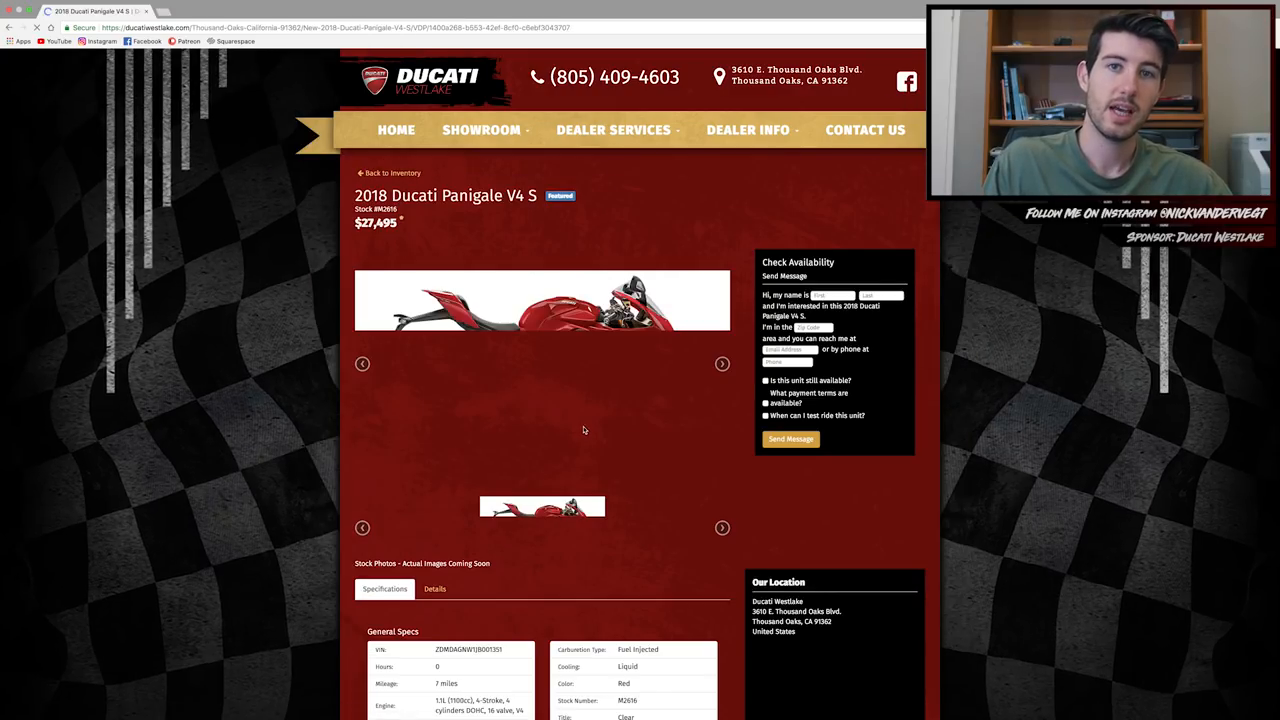
{"action": "scroll", "scroll_direction": "down", "scroll_amount": 3}
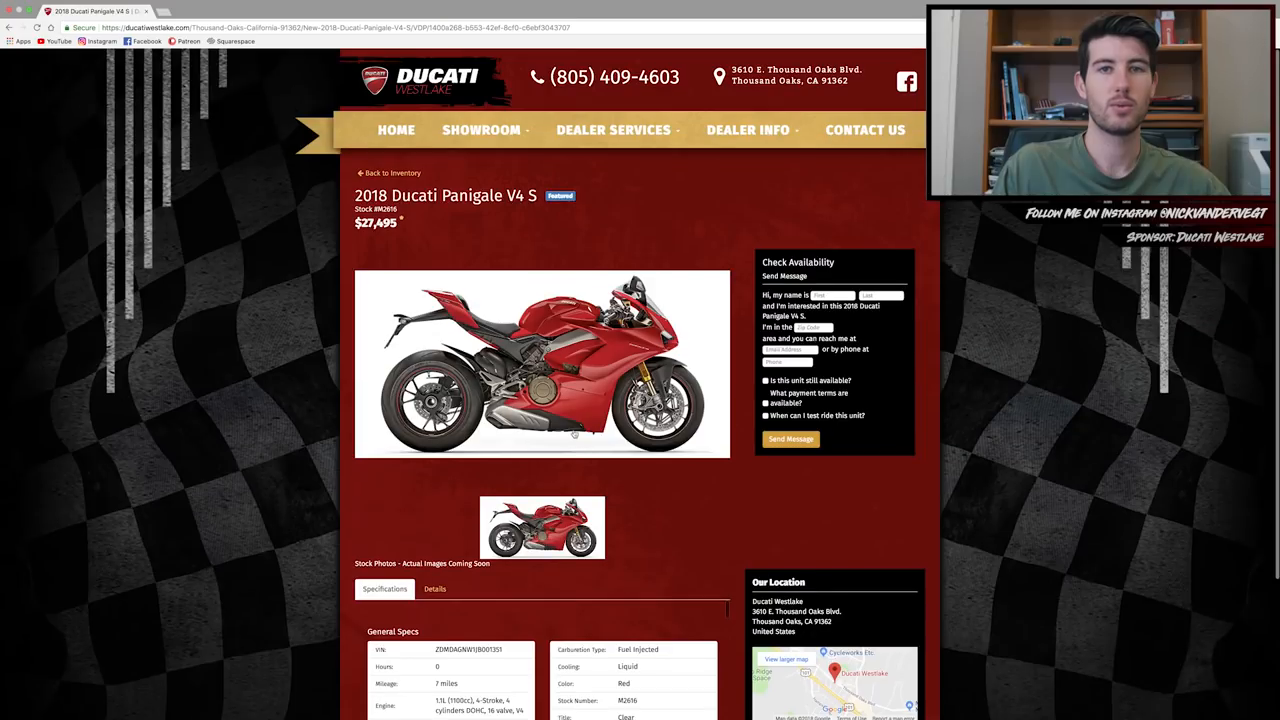
{"action": "left_click", "coordinate": [390, 172]}
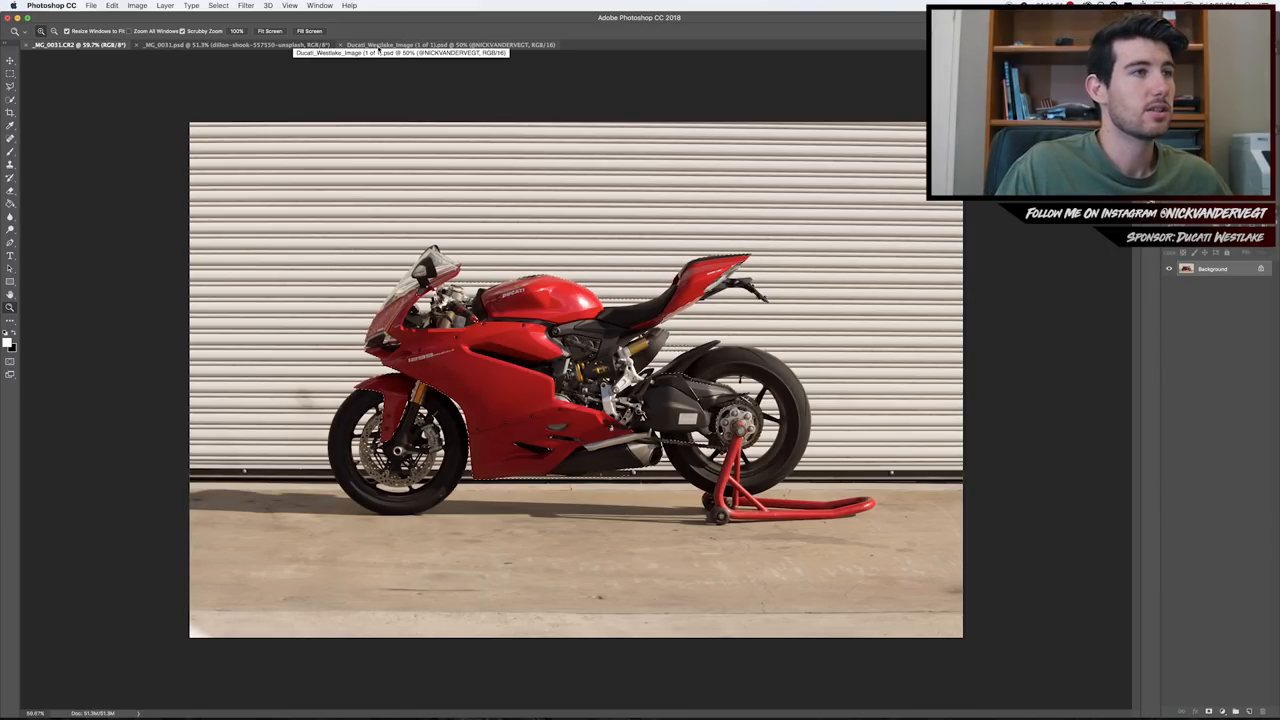
Check the finished composite, then copy the selected motorcycle onto a new layer.
{"action": "left_click", "coordinate": [450, 44]}
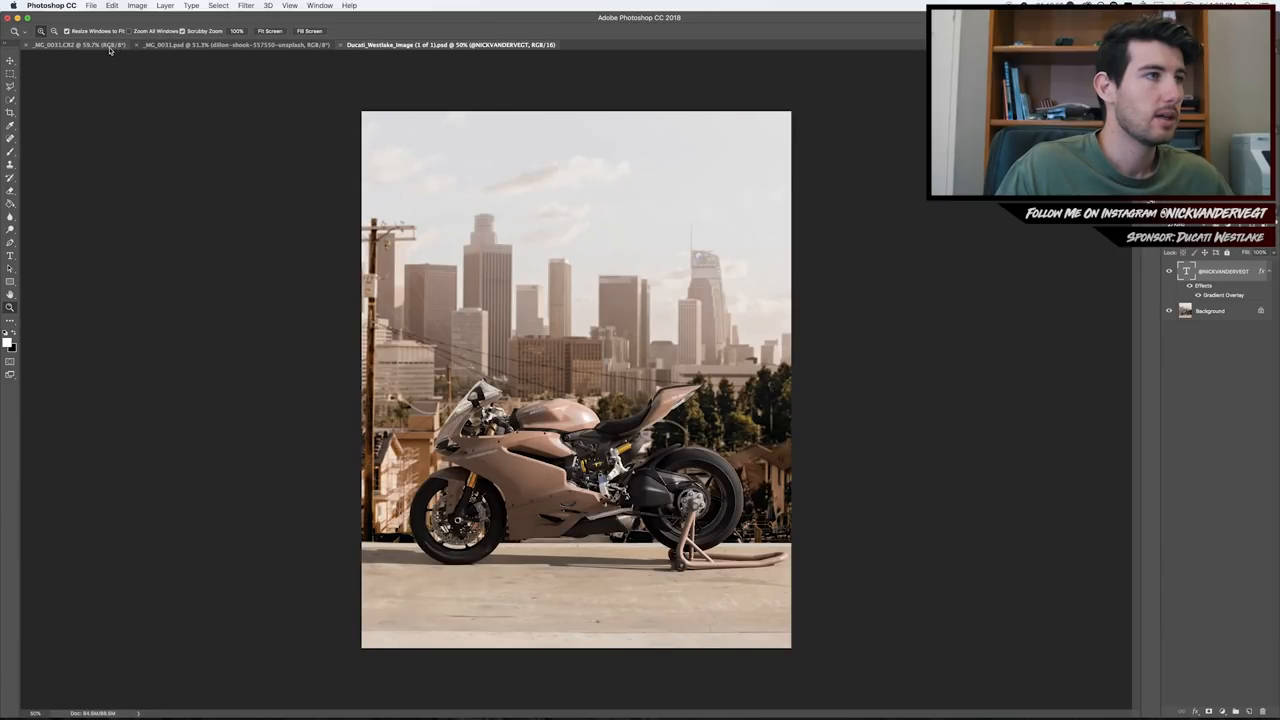
{"action": "left_click", "coordinate": [78, 44]}
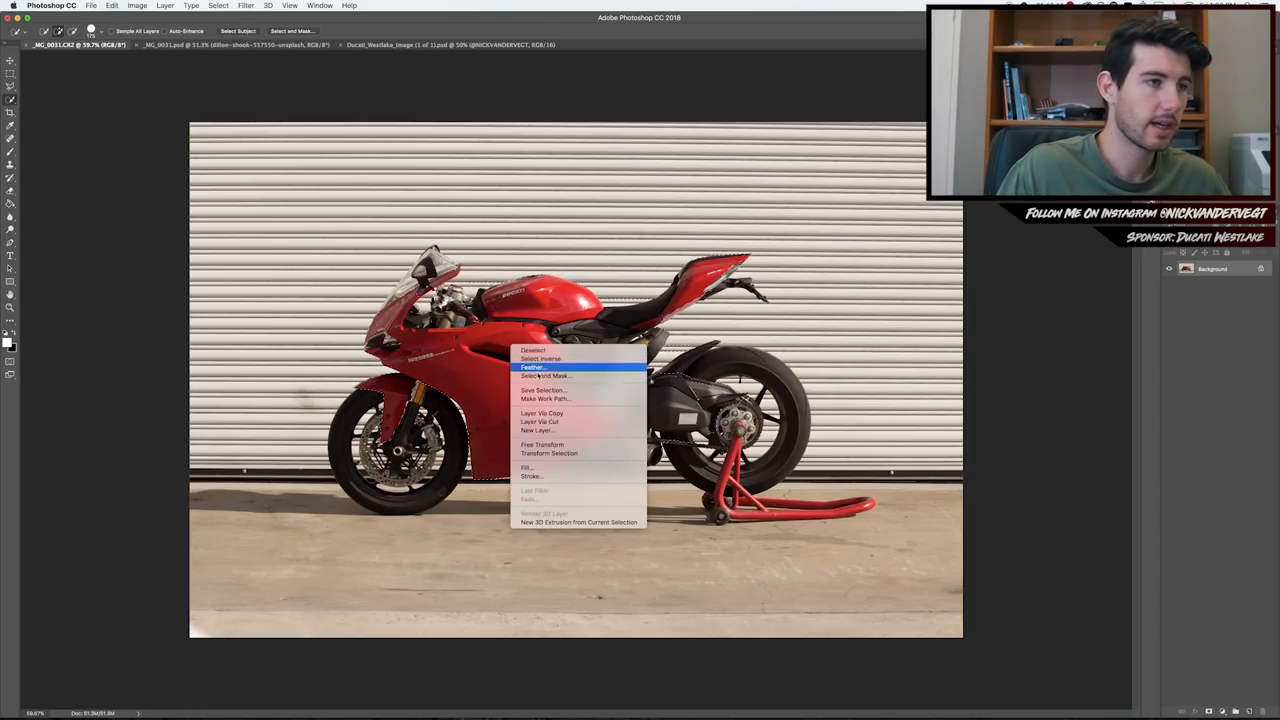
{"action": "left_click", "coordinate": [540, 412]}
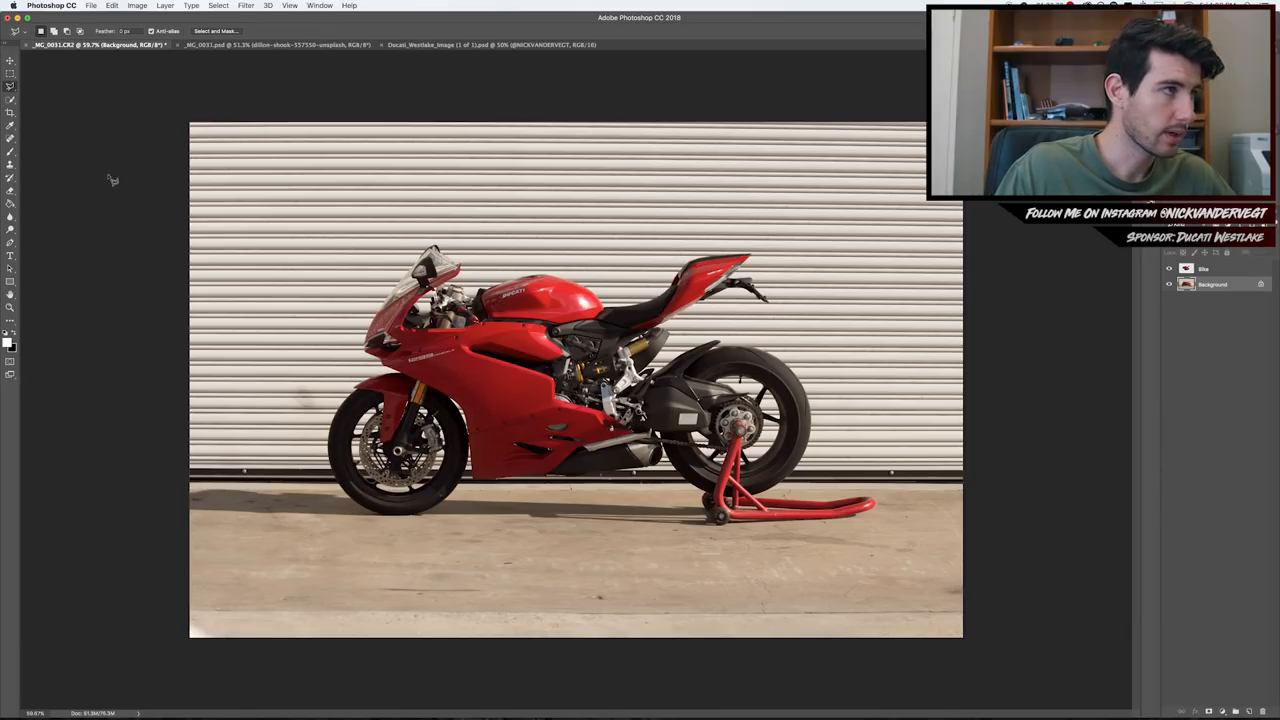
Copy the selected pavement strip to a new layer and rename that layer.
{"action": "left_click", "coordinate": [12, 84]}
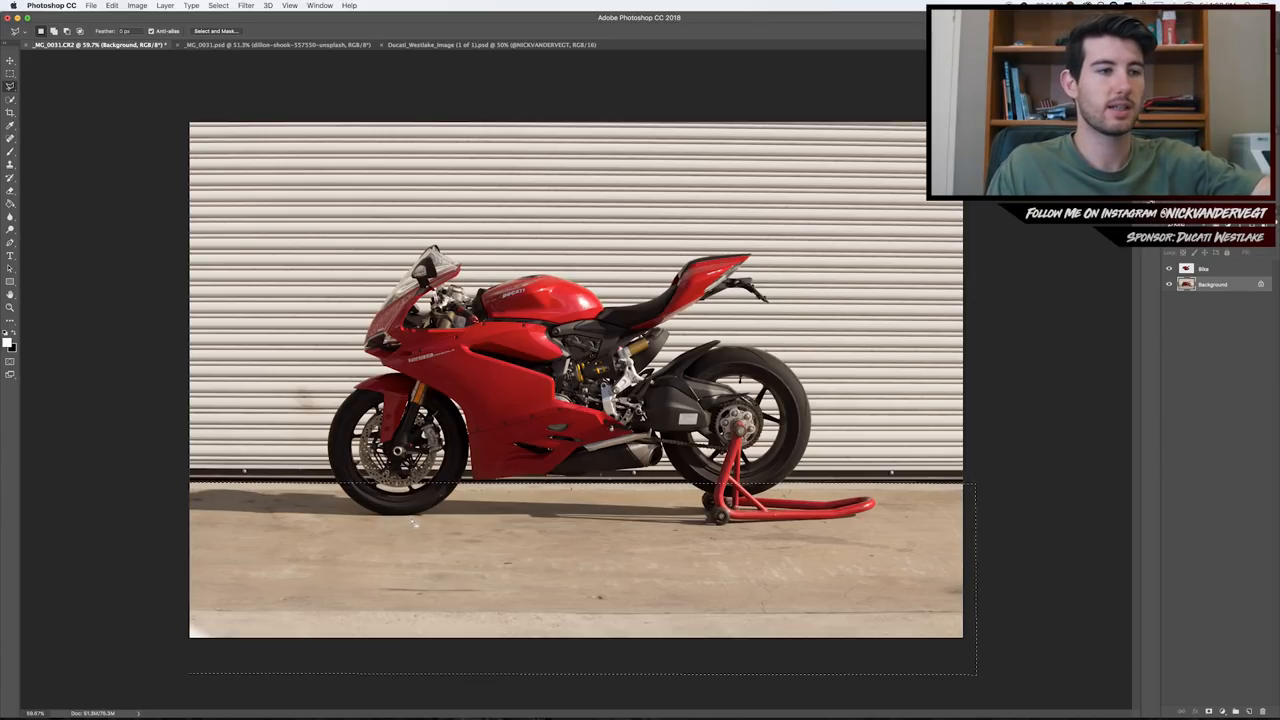
{"action": "right_click", "coordinate": [416, 522]}
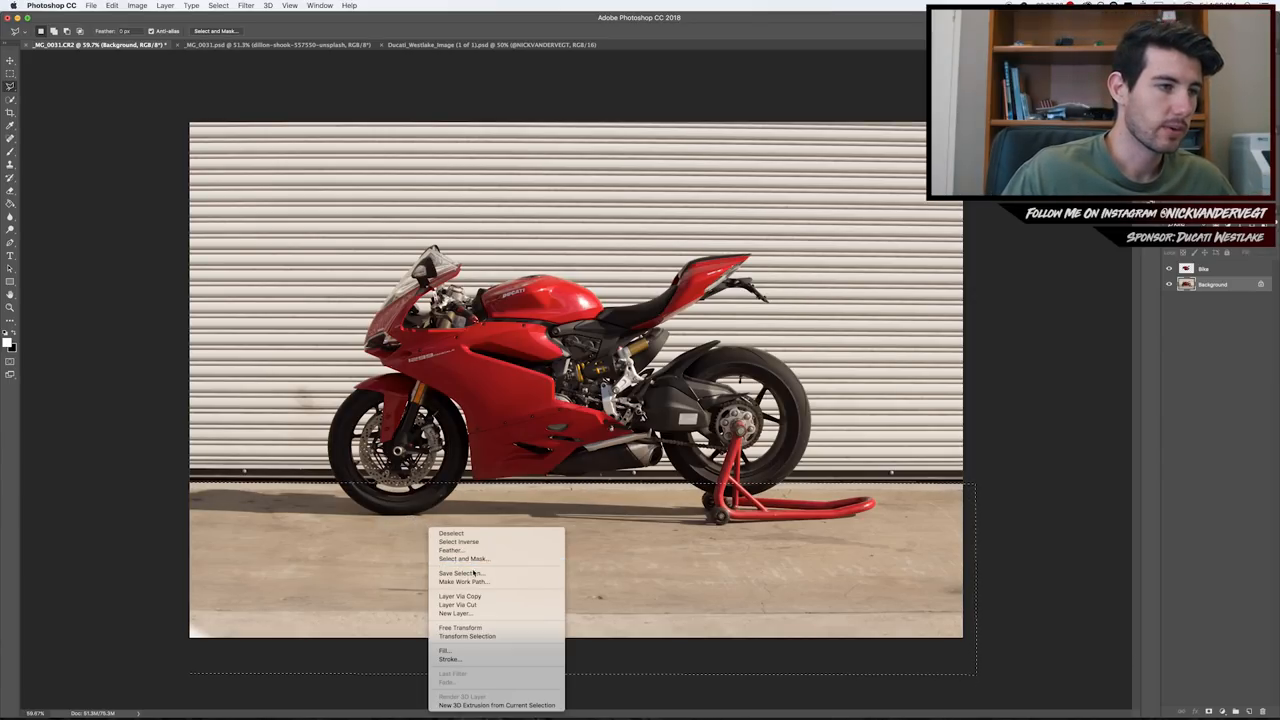
{"action": "left_click", "coordinate": [460, 596]}
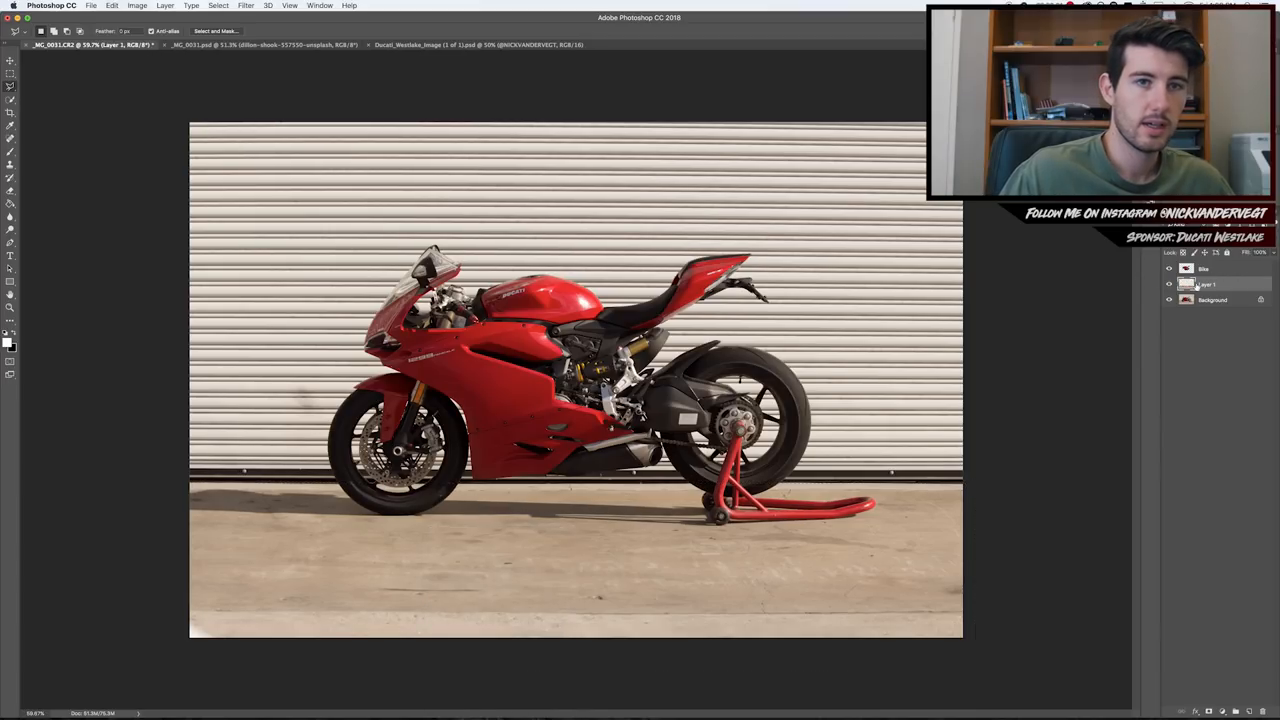
{"action": "double_click", "coordinate": [1204, 284]}
{"action": "type", "text": "Road"}
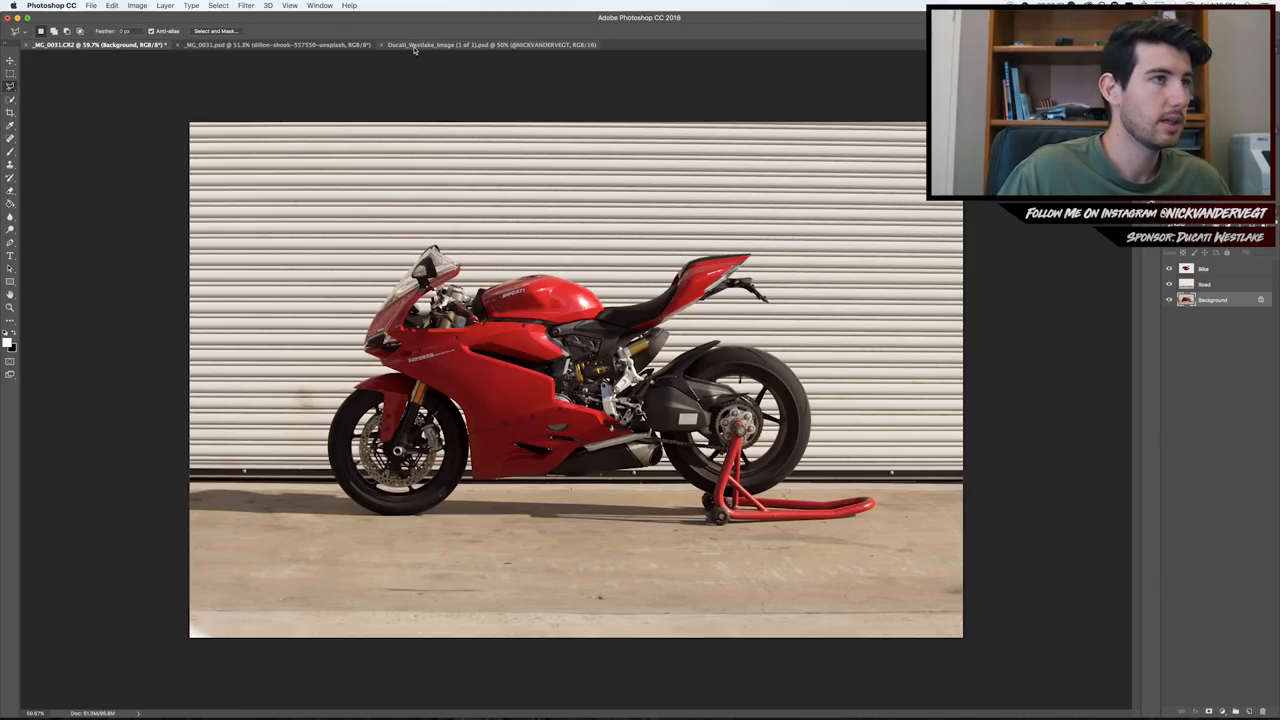
Switch to the skyline composite document and bring up a file browser.
{"action": "left_click", "coordinate": [276, 44]}
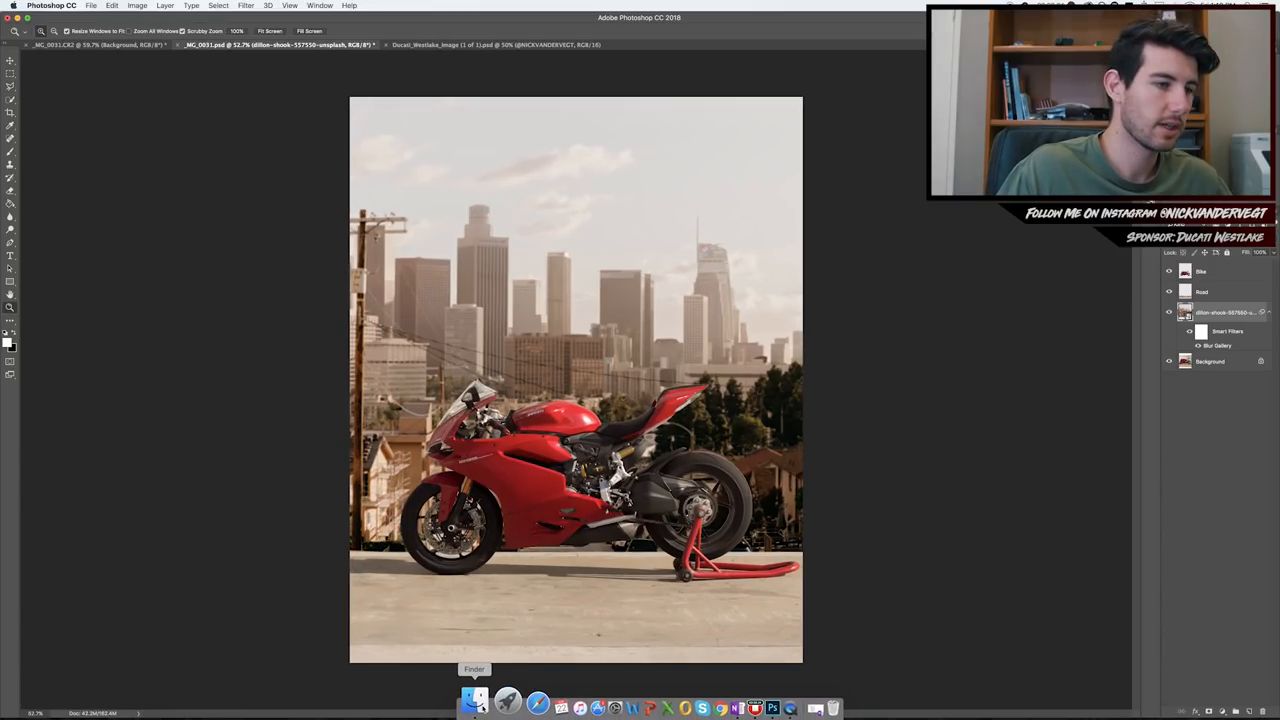
{"action": "left_click", "coordinate": [476, 704]}
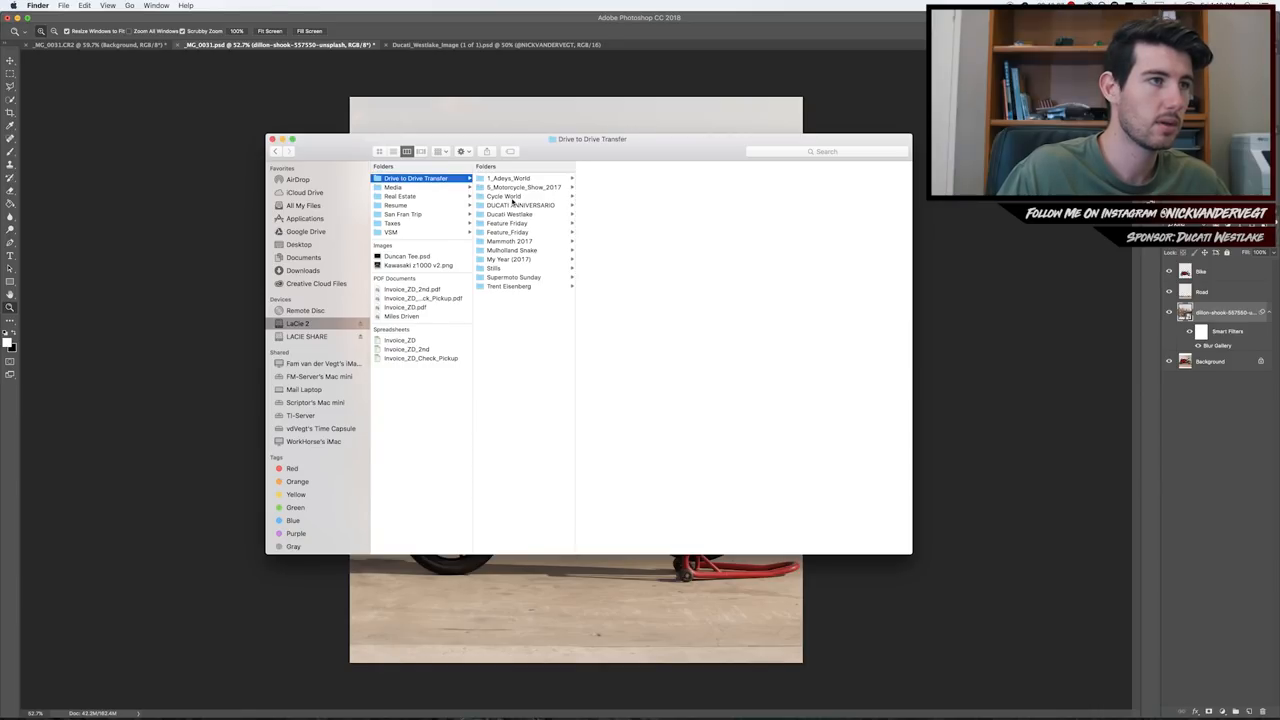
Browse Ducati Westlake > Final > Stills and open LR_Background.jpg.
{"action": "left_click", "coordinate": [510, 214]}
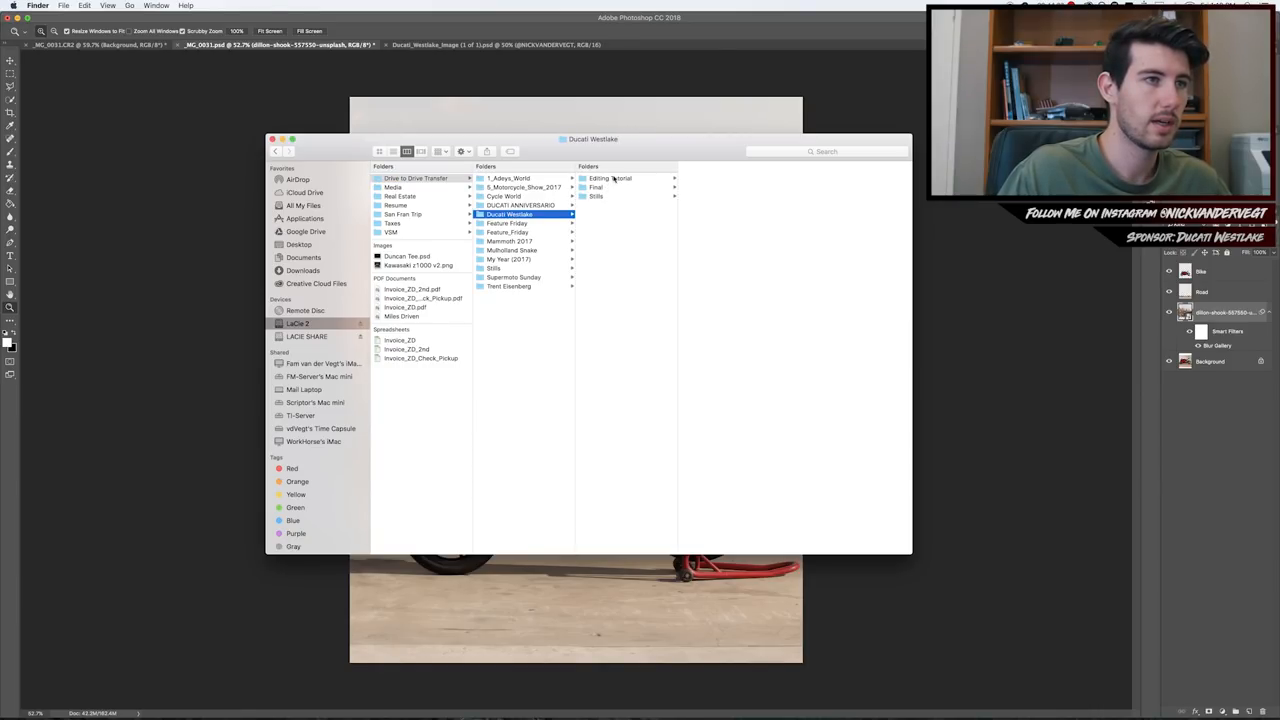
{"action": "left_click", "coordinate": [596, 188]}
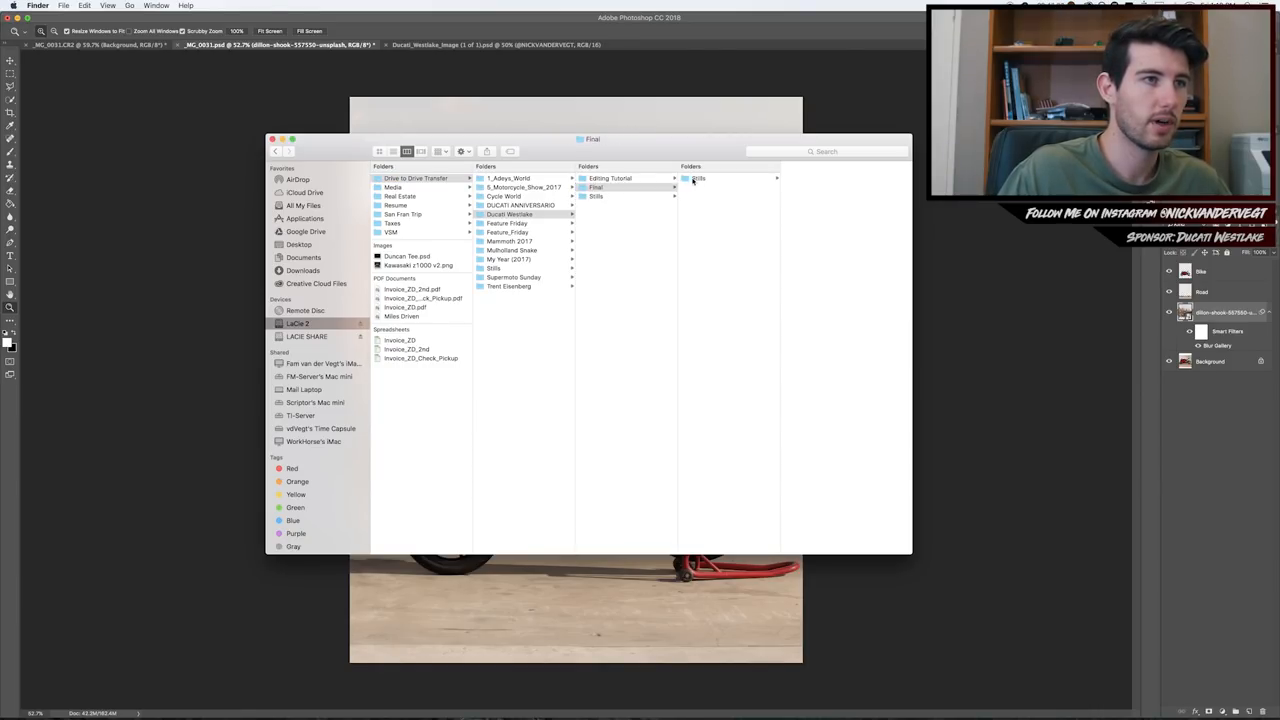
{"action": "left_click", "coordinate": [696, 178]}
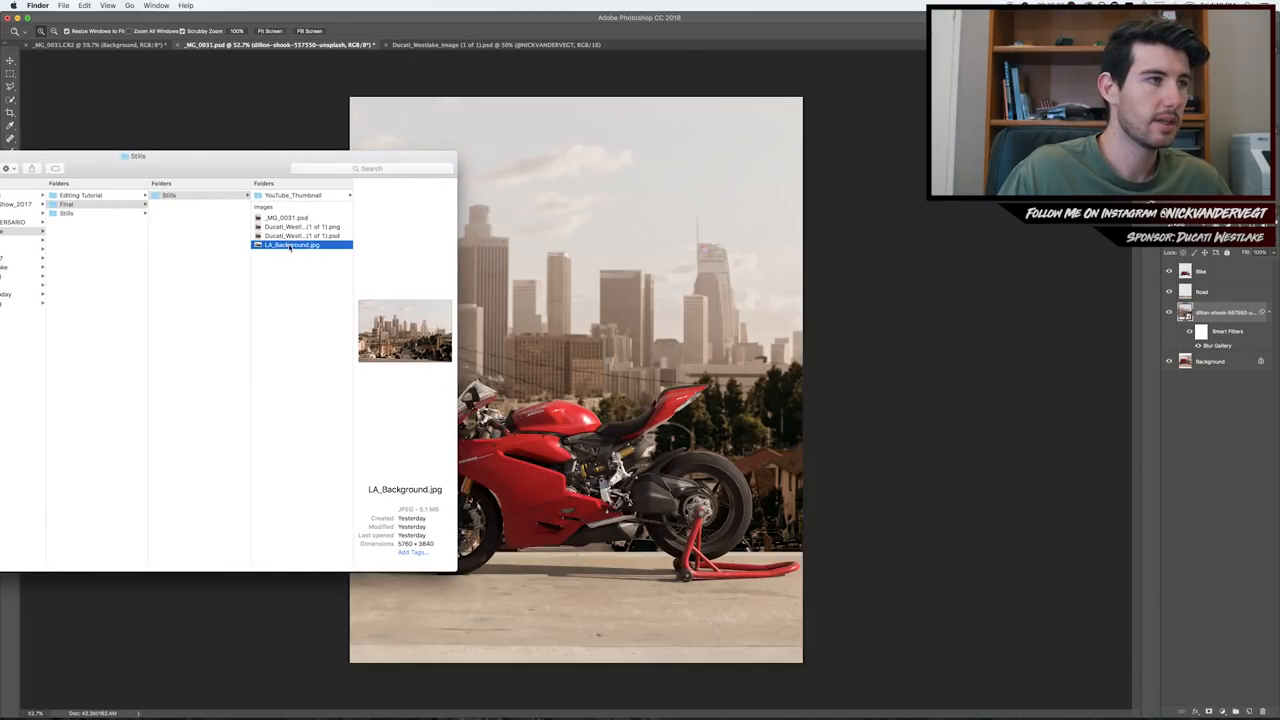
{"action": "double_click", "coordinate": [292, 244]}
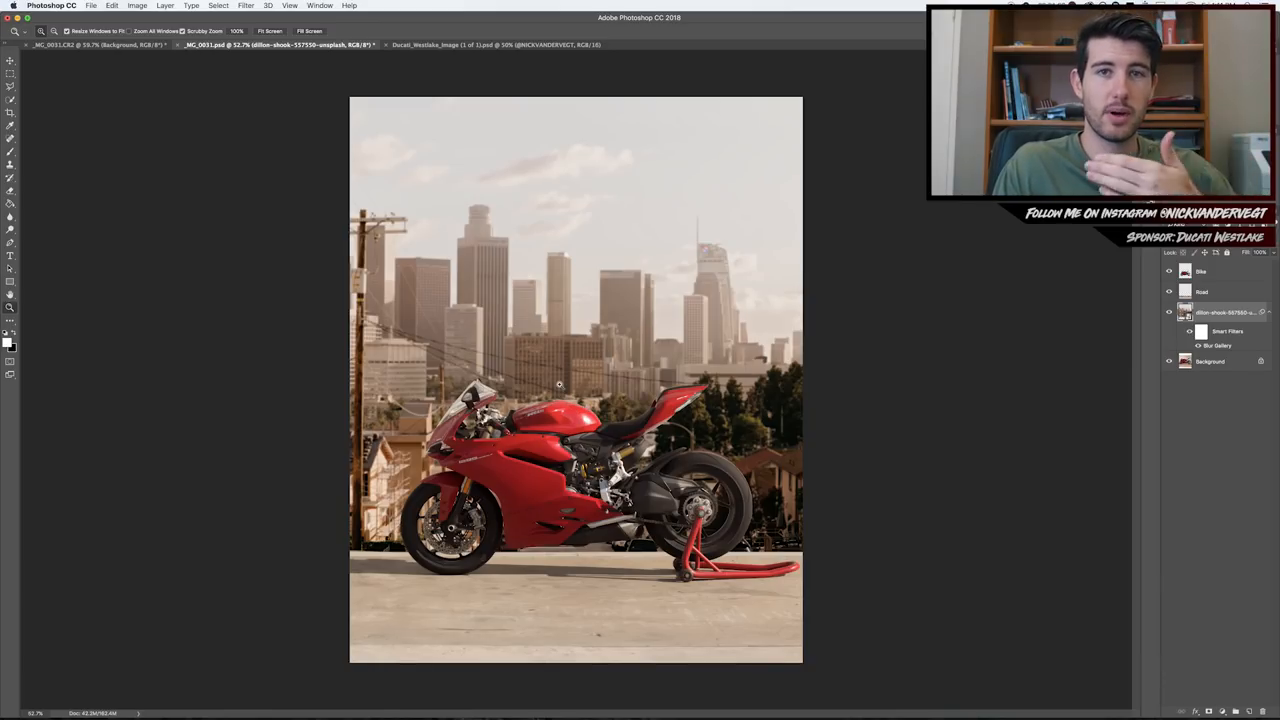
{"action": "mouse_move", "coordinate": [1036, 270]}
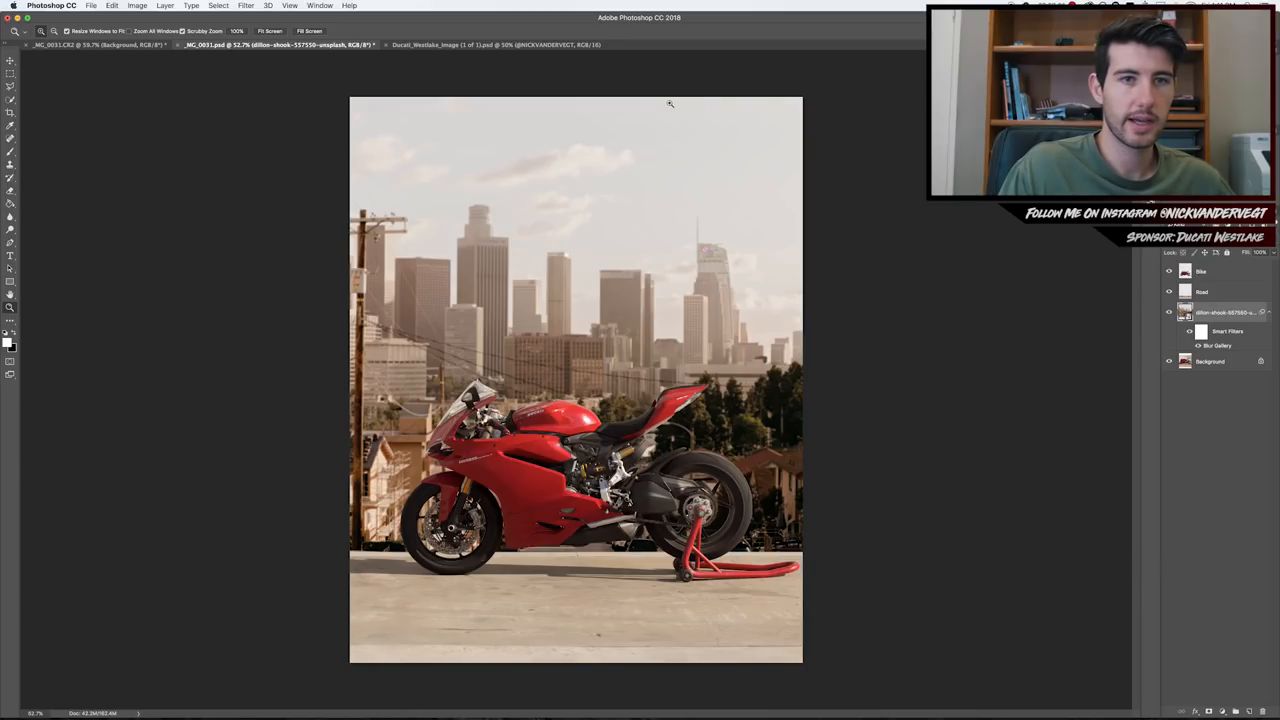
Apply a Blur Gallery Tilt-Shift blur to the skyline layer.
{"action": "left_click", "coordinate": [244, 4]}
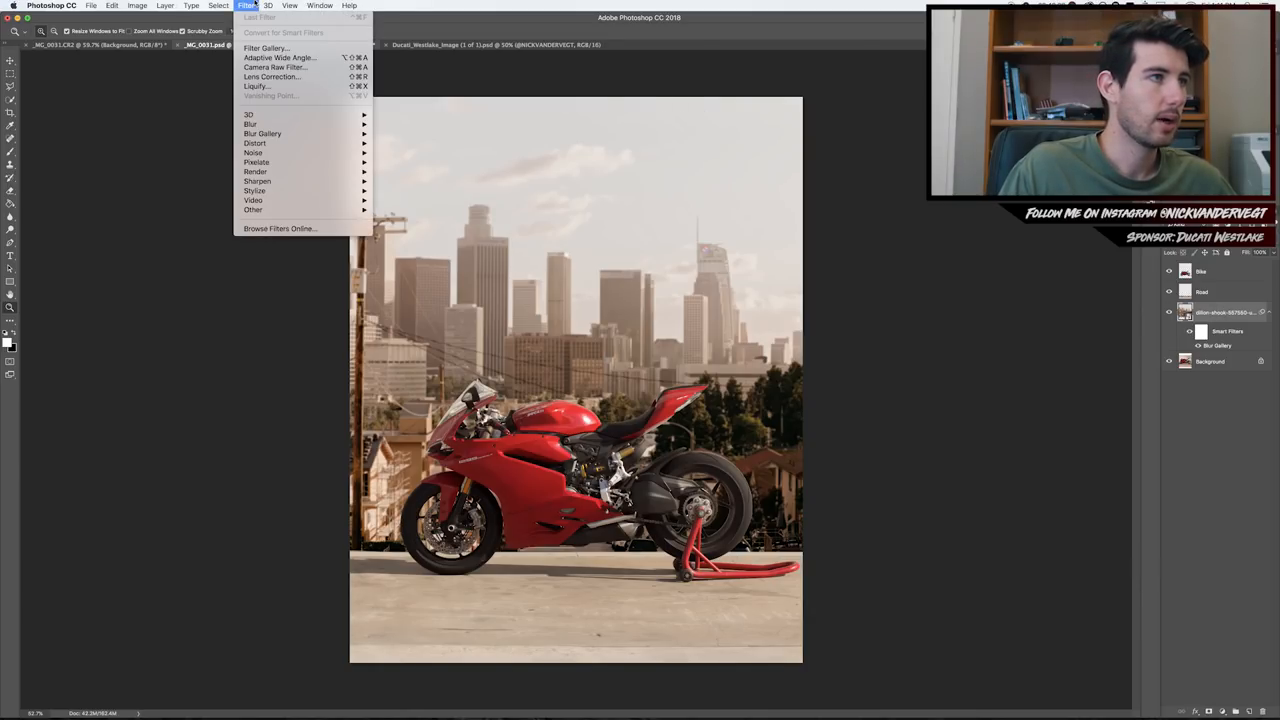
{"action": "mouse_move", "coordinate": [262, 132]}
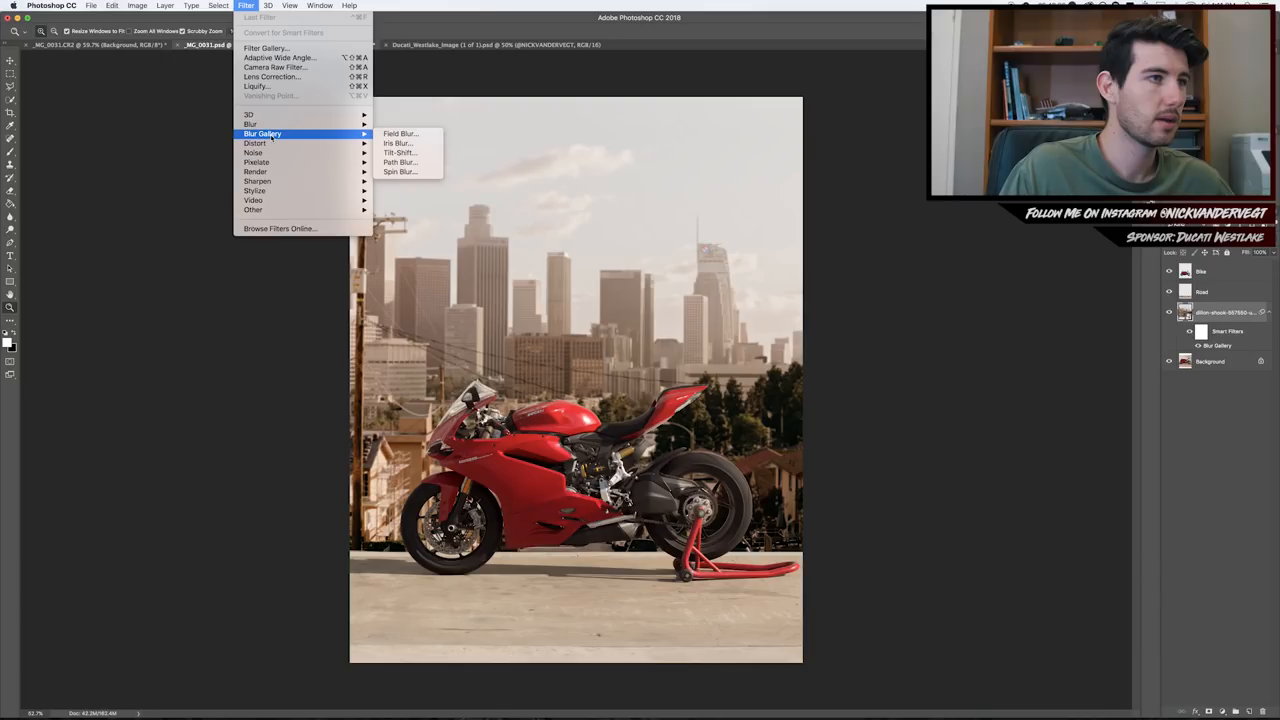
{"action": "mouse_move", "coordinate": [398, 152]}
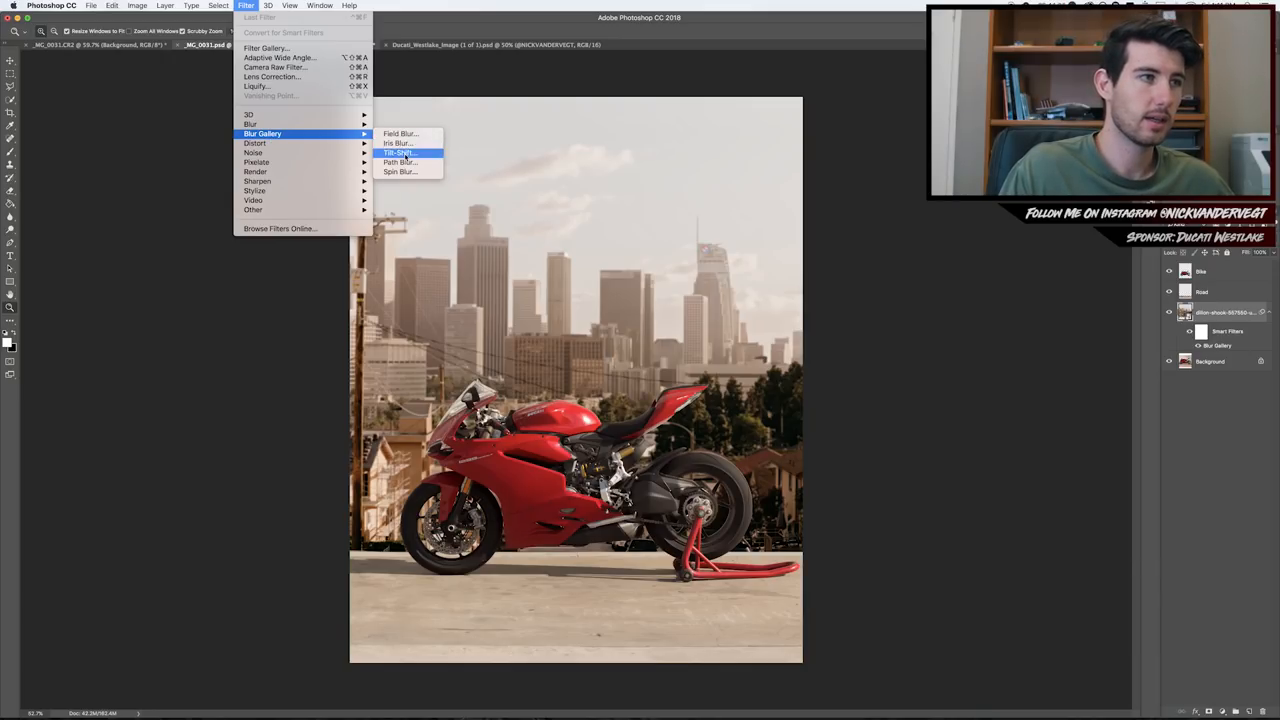
{"action": "left_click", "coordinate": [400, 152]}
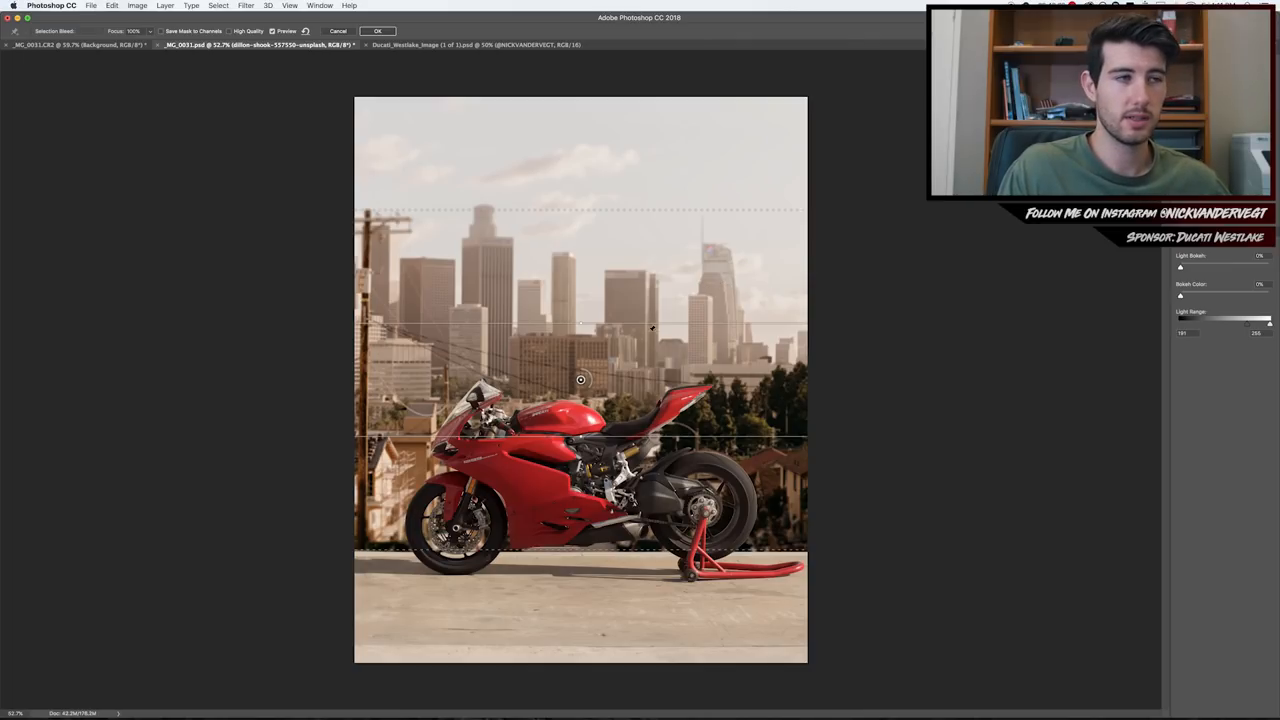
{"action": "mouse_move", "coordinate": [636, 344]}
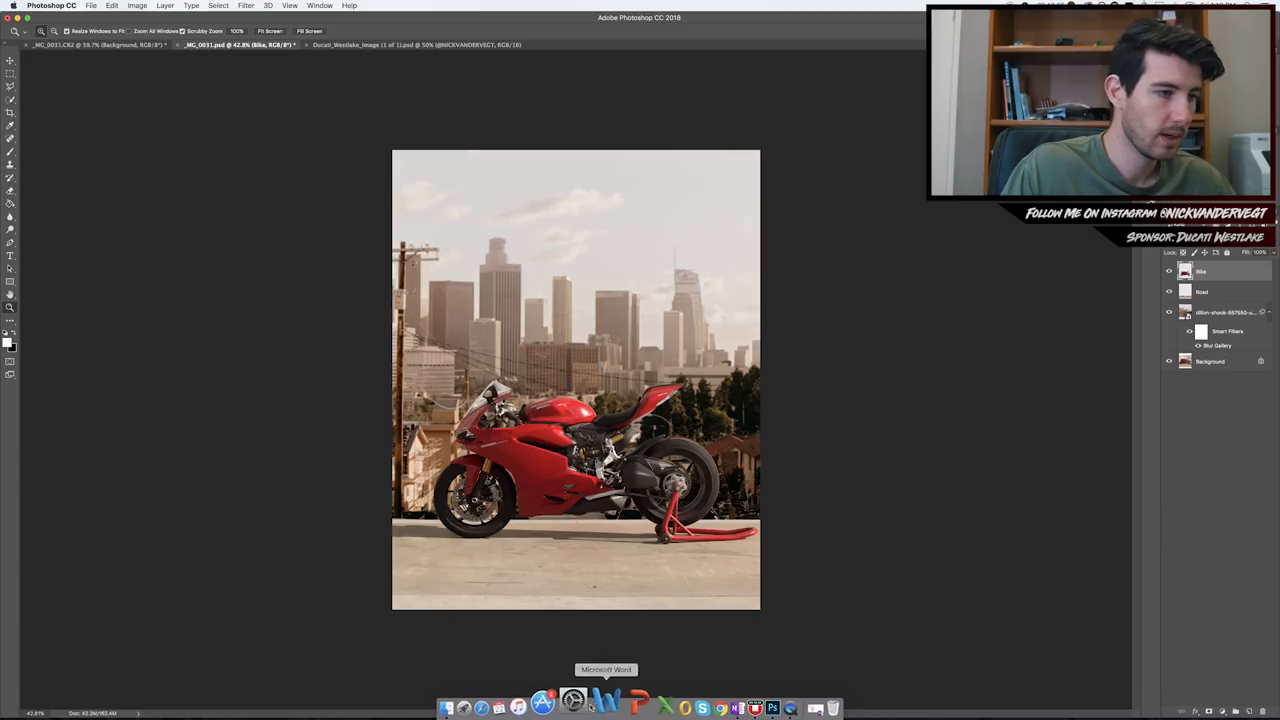
Save the composite as a PSD via Save As, keeping the Photoshop format.
{"action": "key", "text": "cmd+shift+s"}
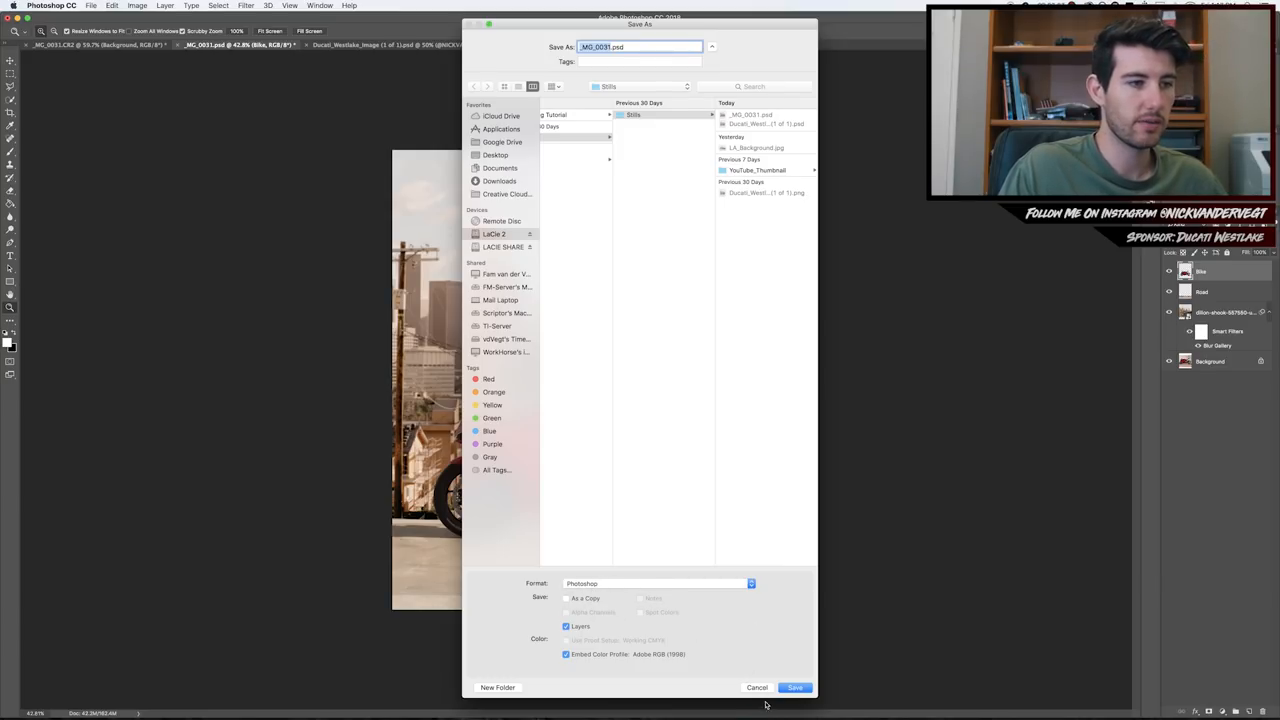
{"action": "left_click", "coordinate": [794, 688]}
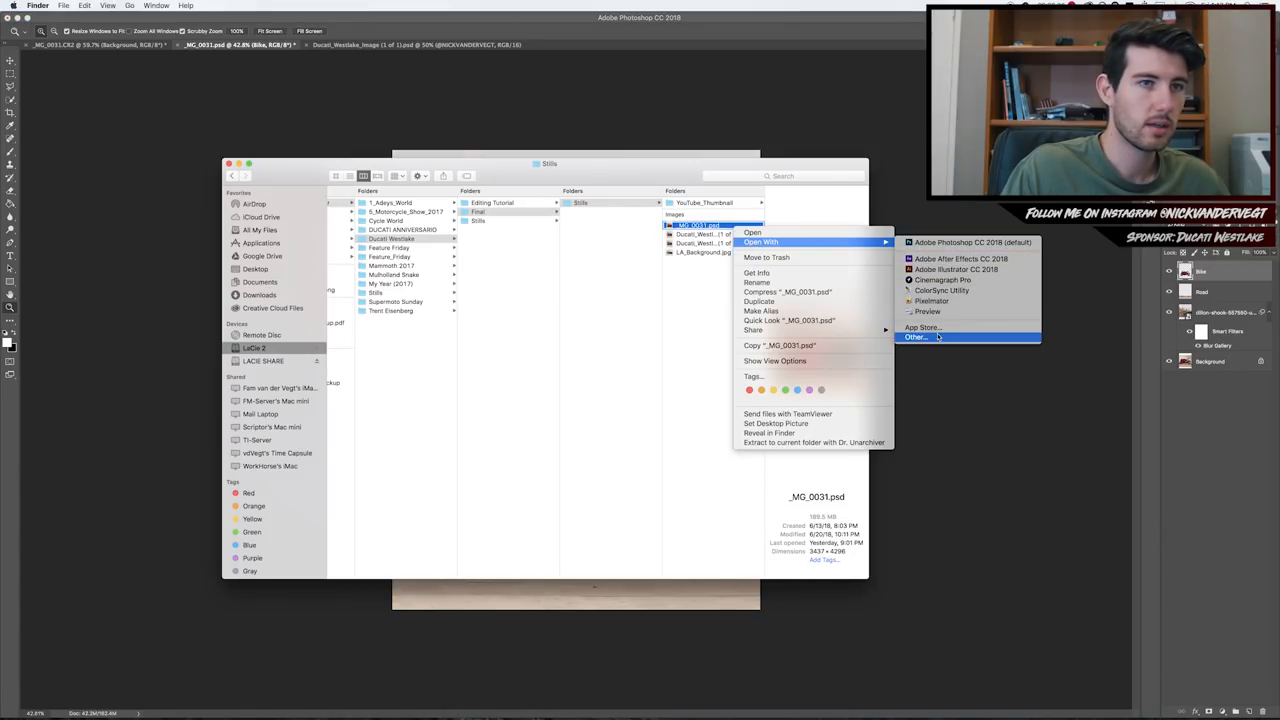
Open the saved PSD with Adobe Lightroom via Open With > Other.
{"action": "left_click", "coordinate": [916, 336]}
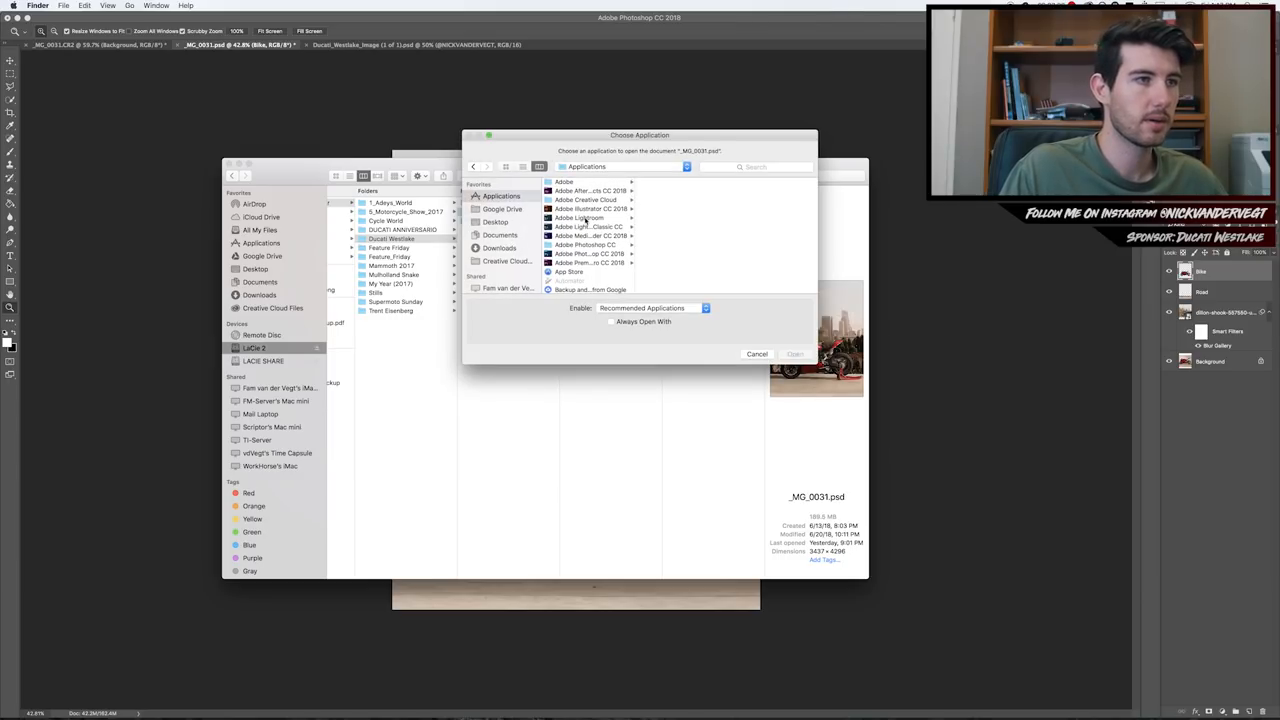
{"action": "left_click", "coordinate": [580, 218]}
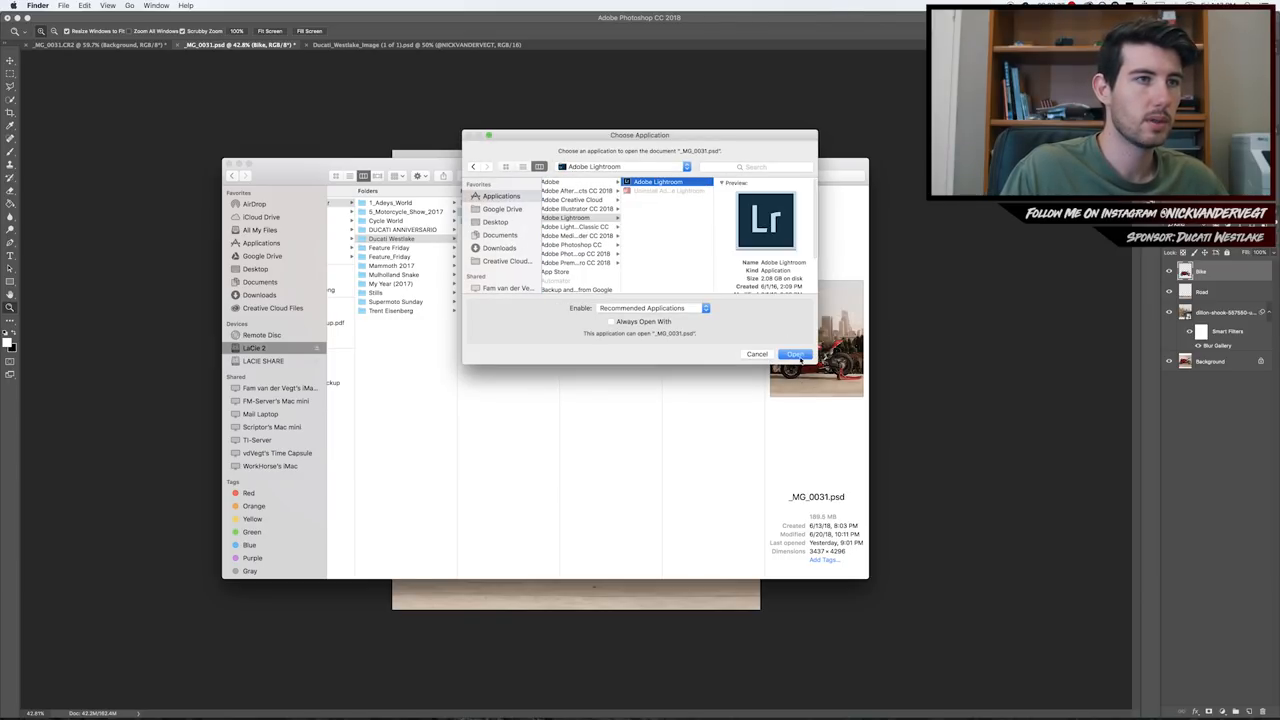
{"action": "left_click", "coordinate": [796, 354]}
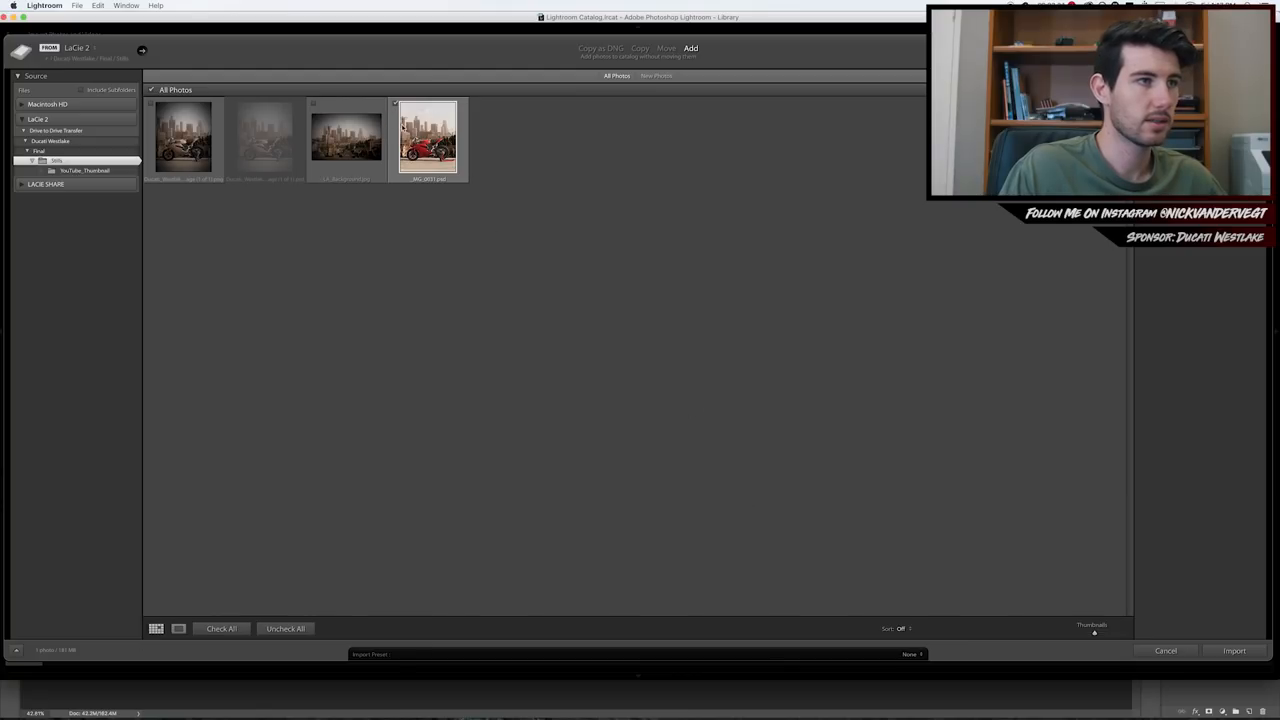
Import the composite into the catalogue and move to the Develop module.
{"action": "left_click", "coordinate": [1234, 652]}
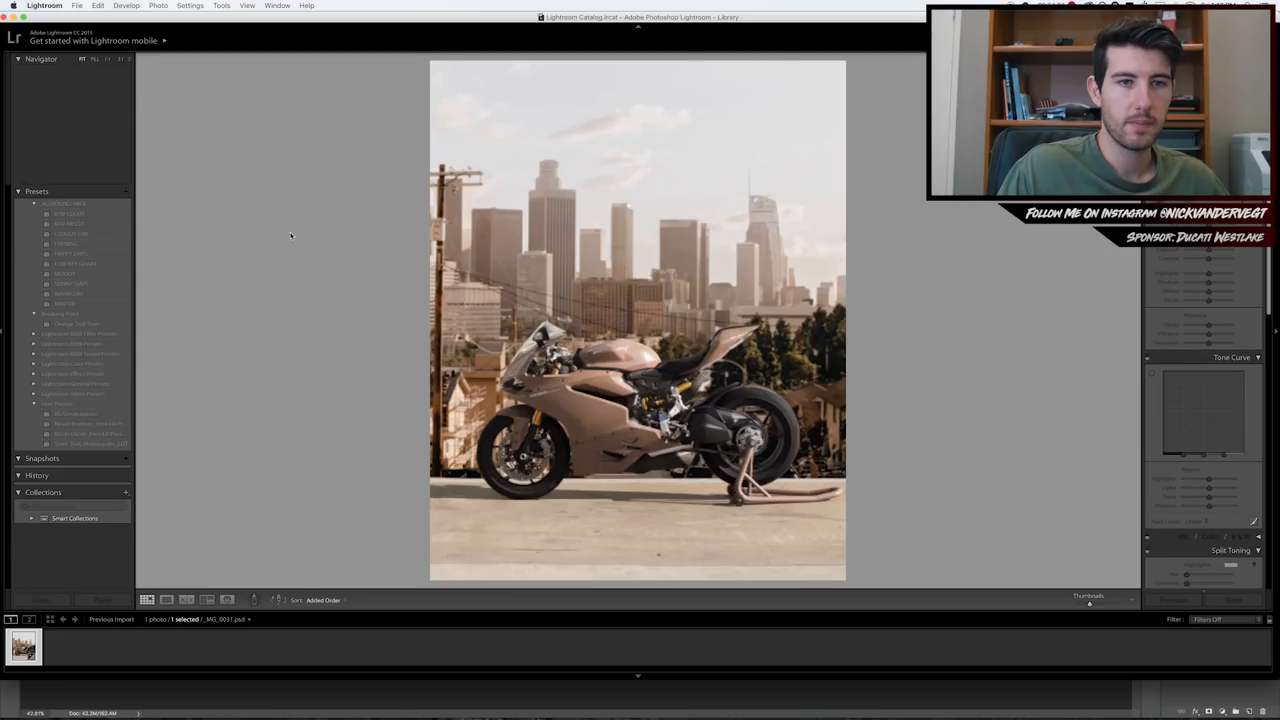
{"action": "left_click", "coordinate": [126, 6]}
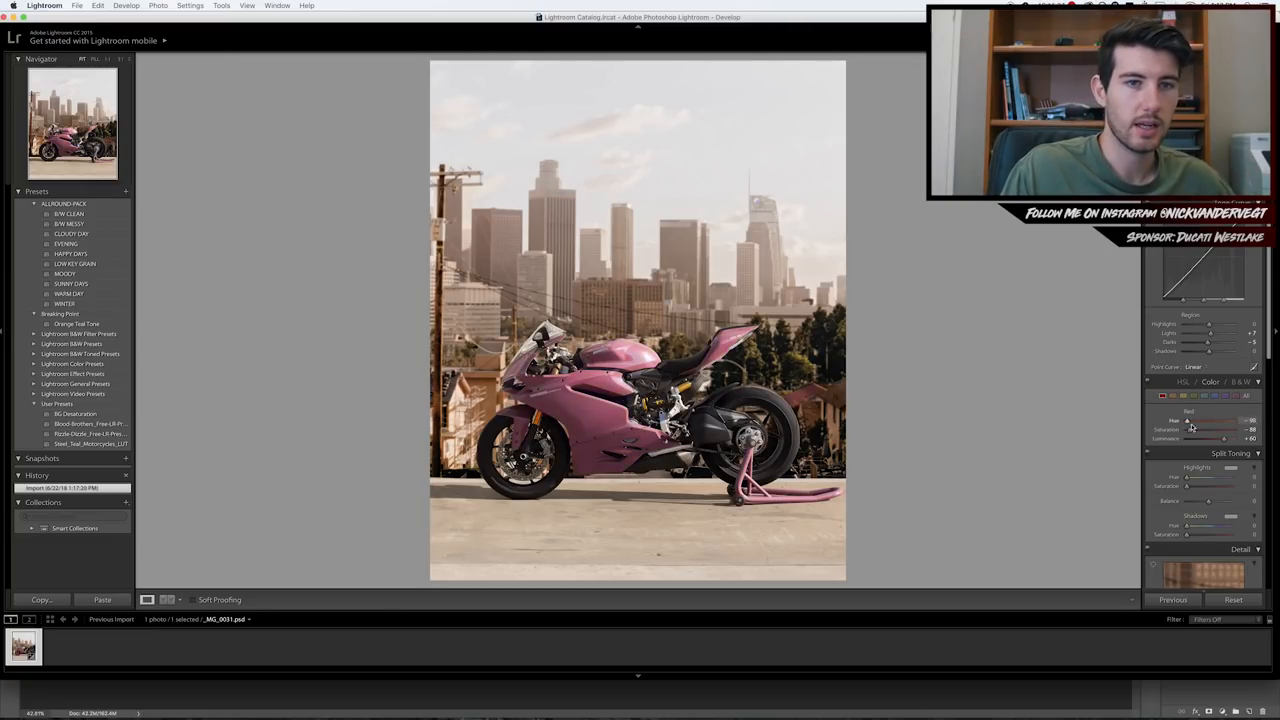
Drag the Red hue, saturation and luminance sliders until the bodywork reads muted tan.
{"action": "left_click_drag", "start_coordinate": [1188, 420], "coordinate": [1238, 420]}
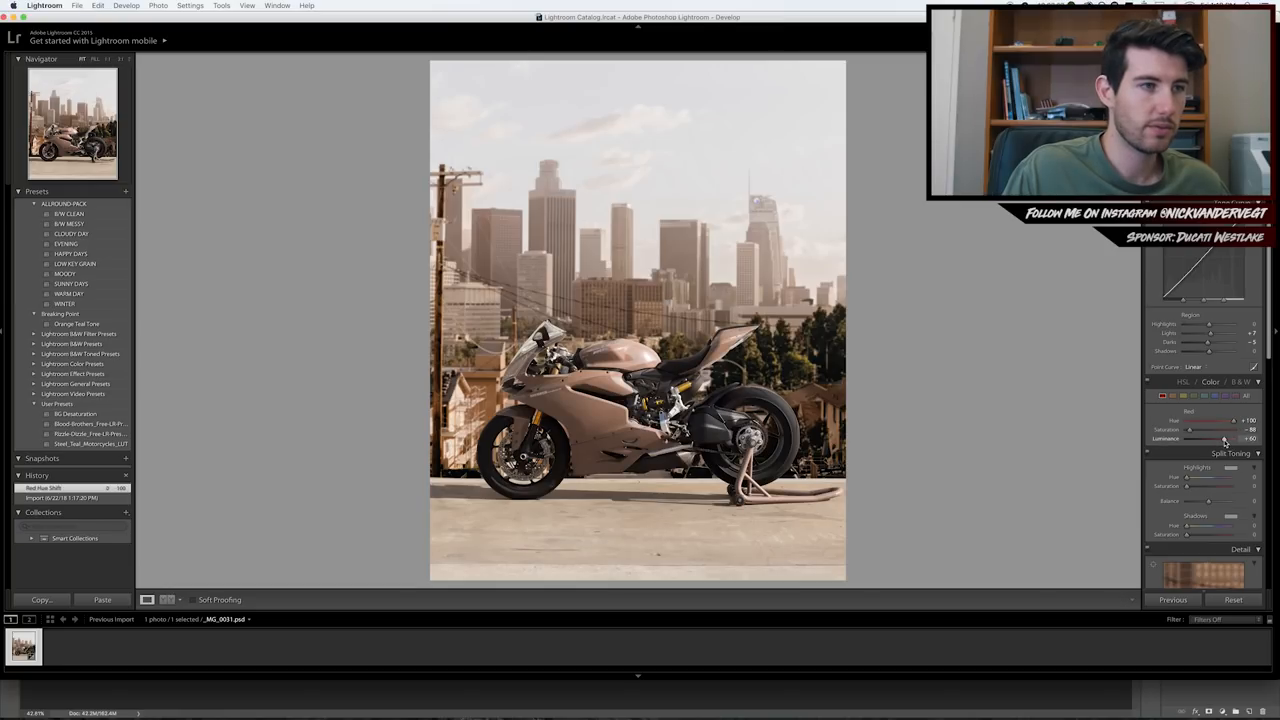
{"action": "left_click_drag", "start_coordinate": [1212, 440], "coordinate": [1230, 440]}
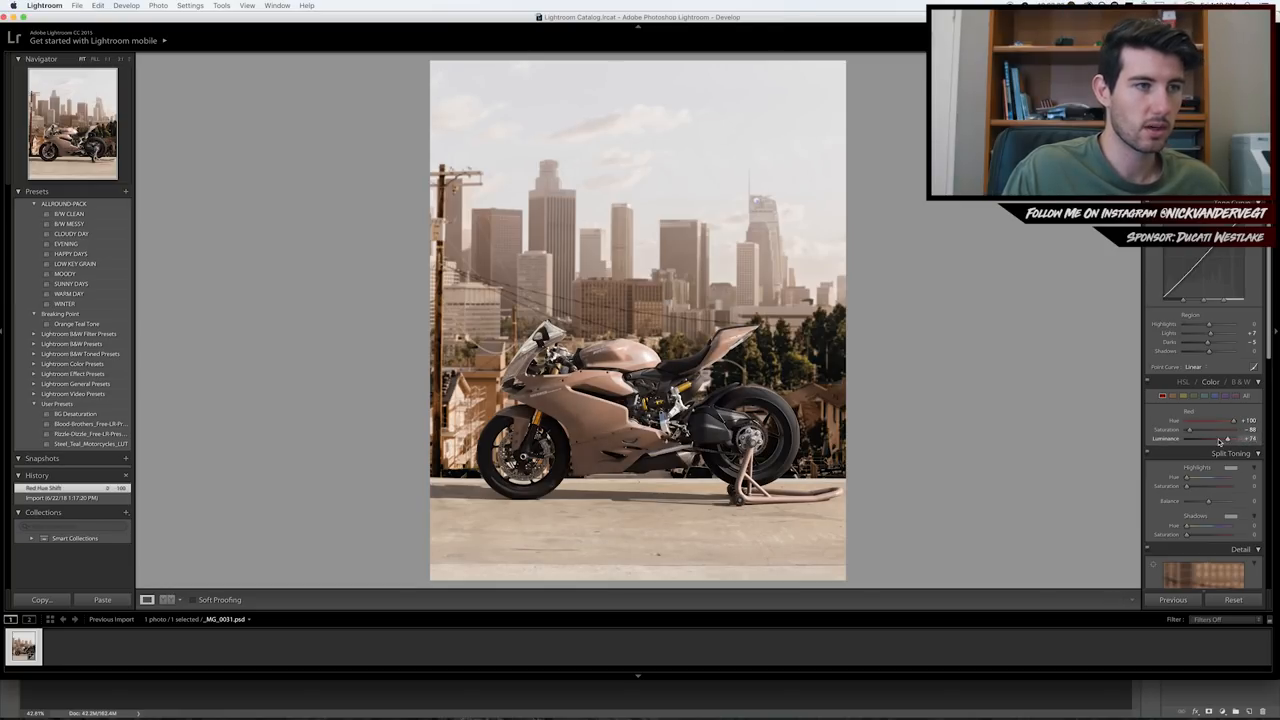
{"action": "left_click_drag", "start_coordinate": [1216, 438], "coordinate": [1196, 438]}
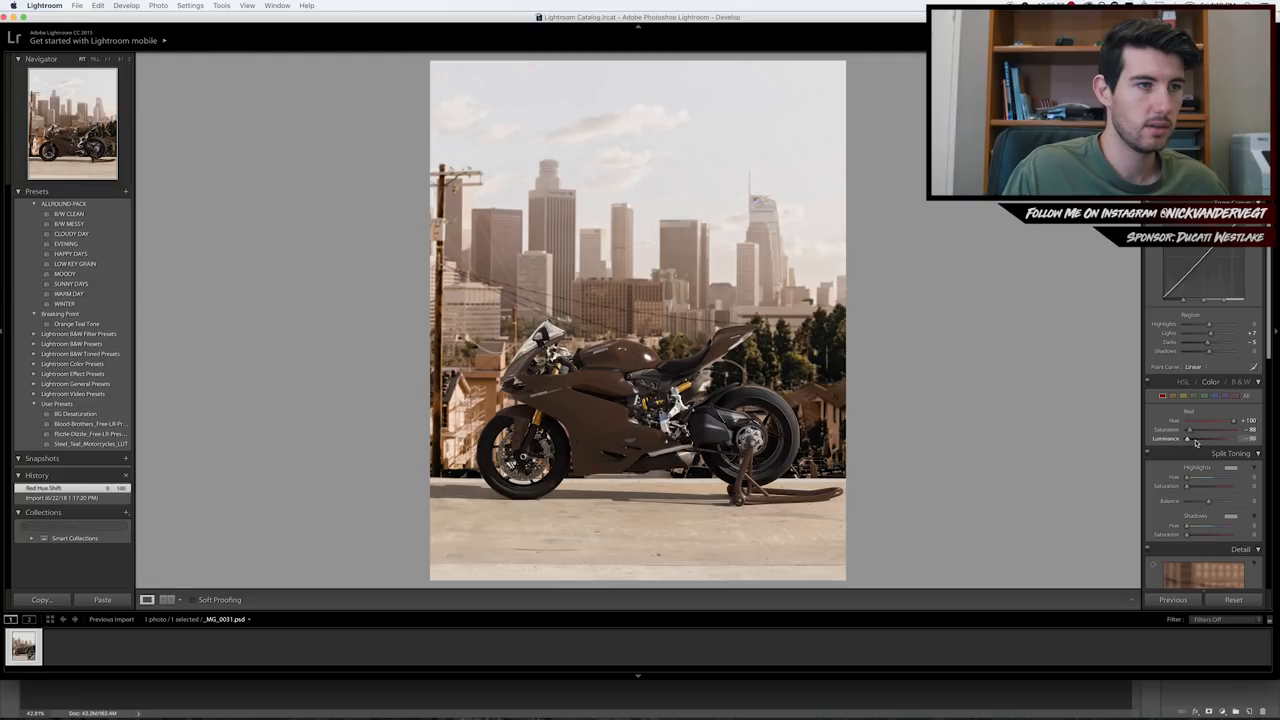
{"action": "left_click_drag", "start_coordinate": [1204, 440], "coordinate": [1250, 440]}
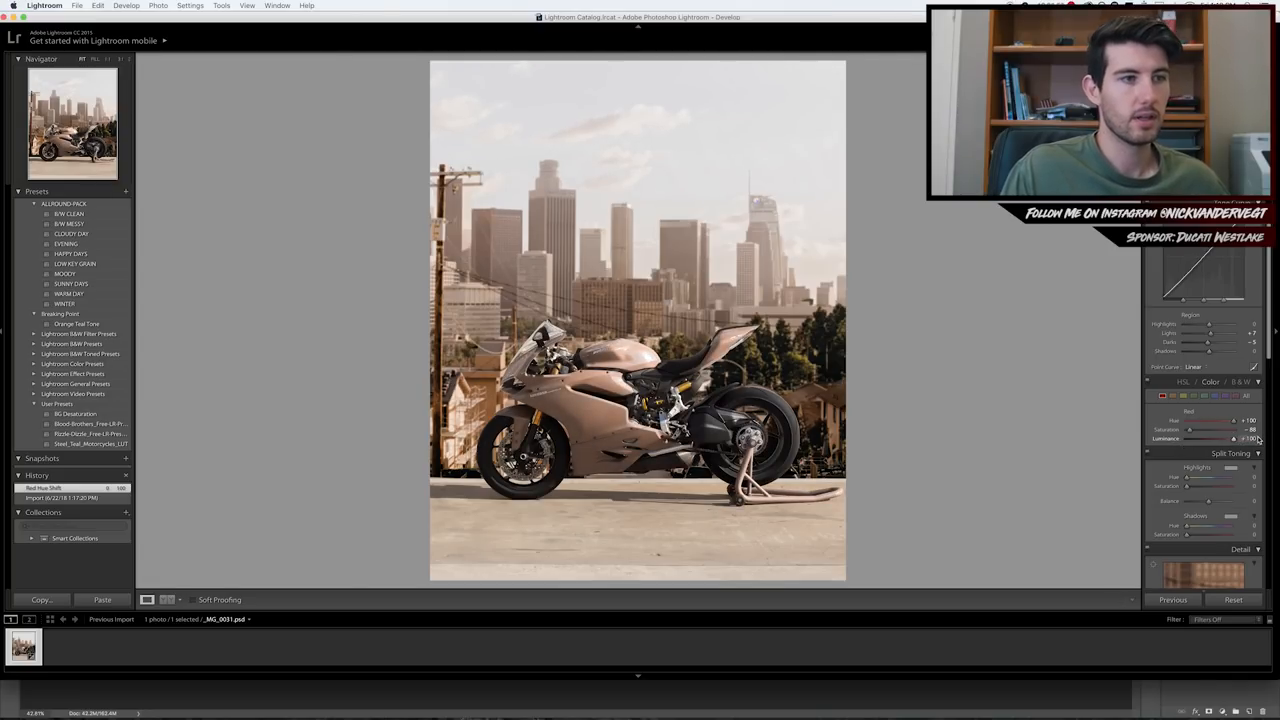